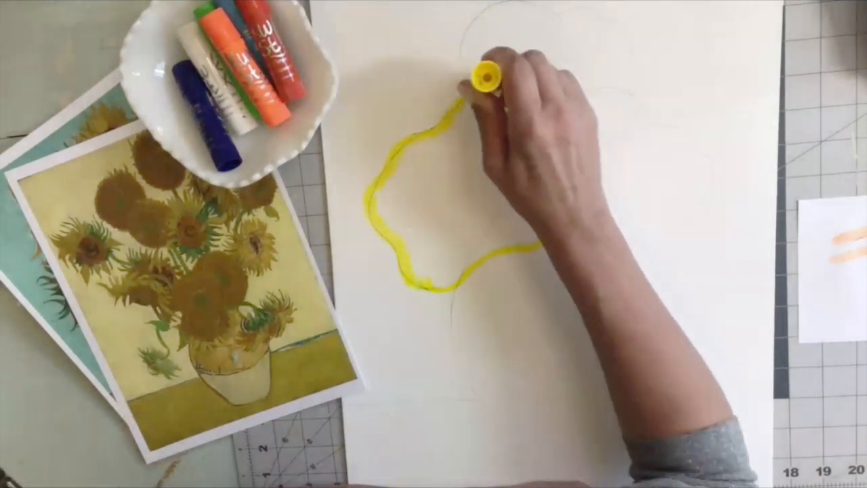
drag(488, 81, 501, 271)
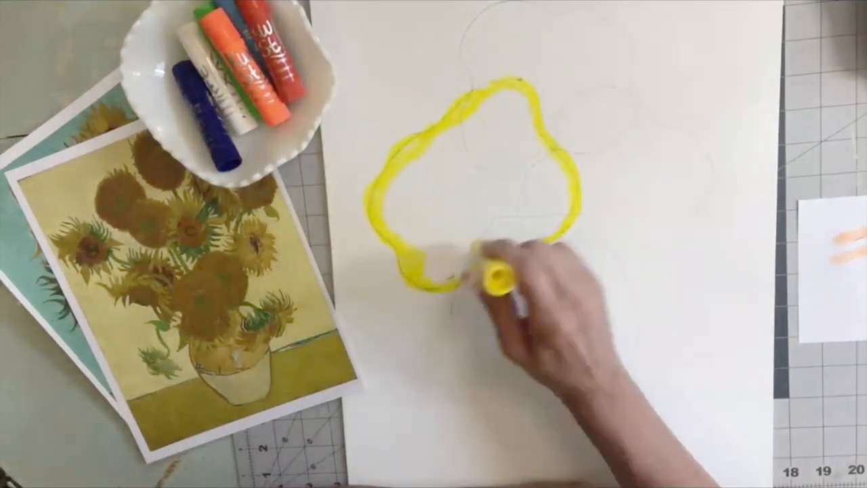